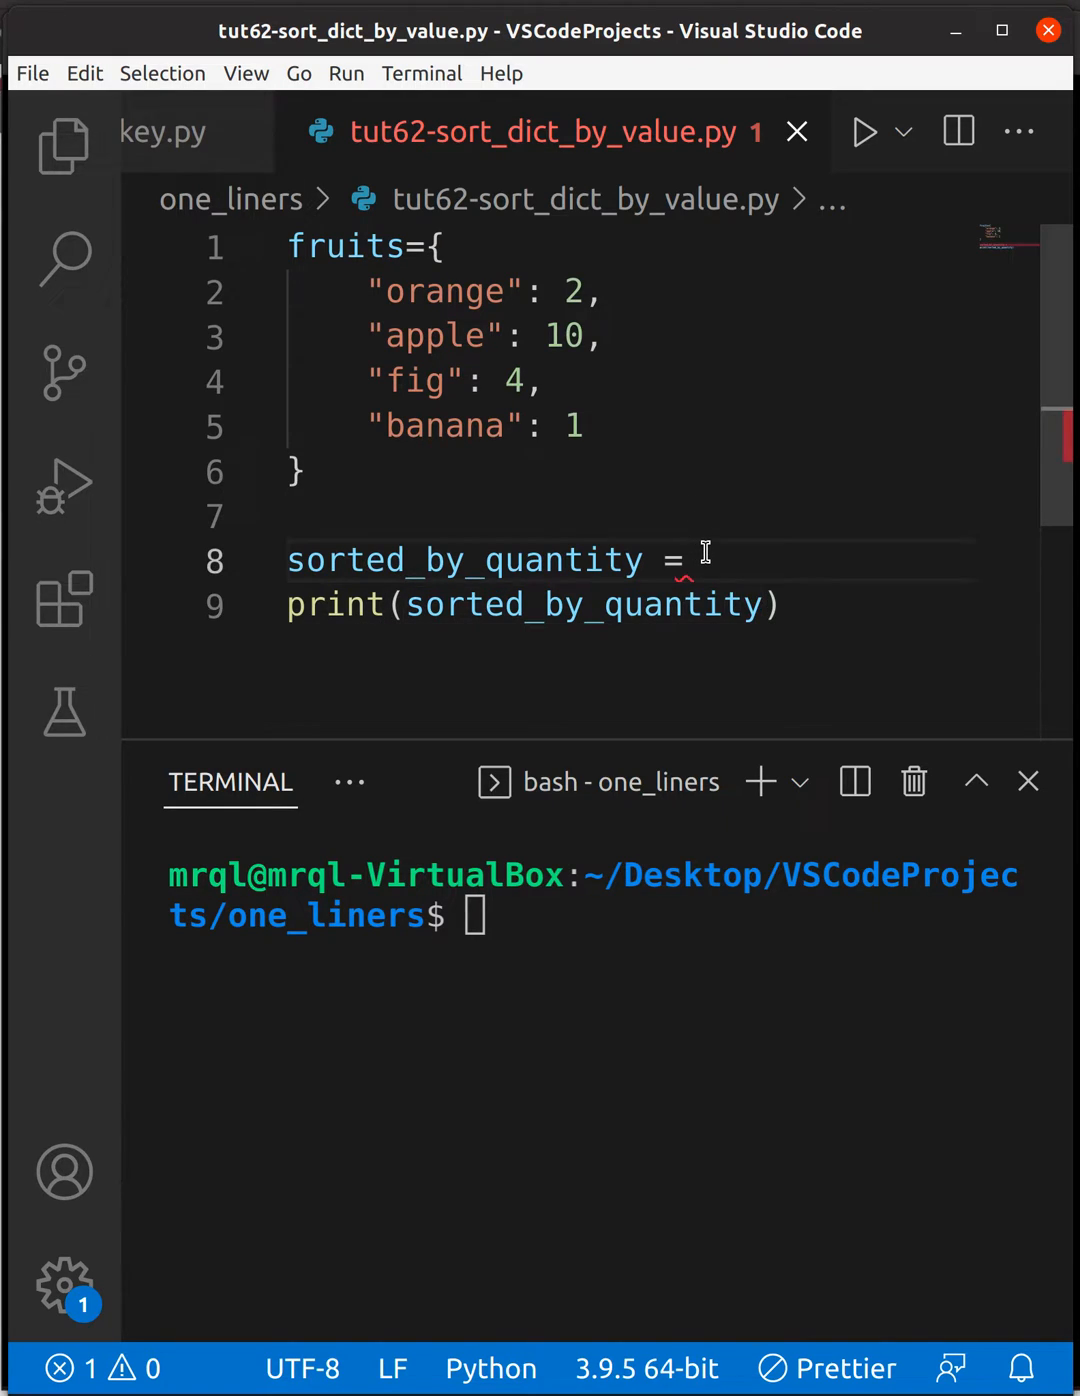
text(so)
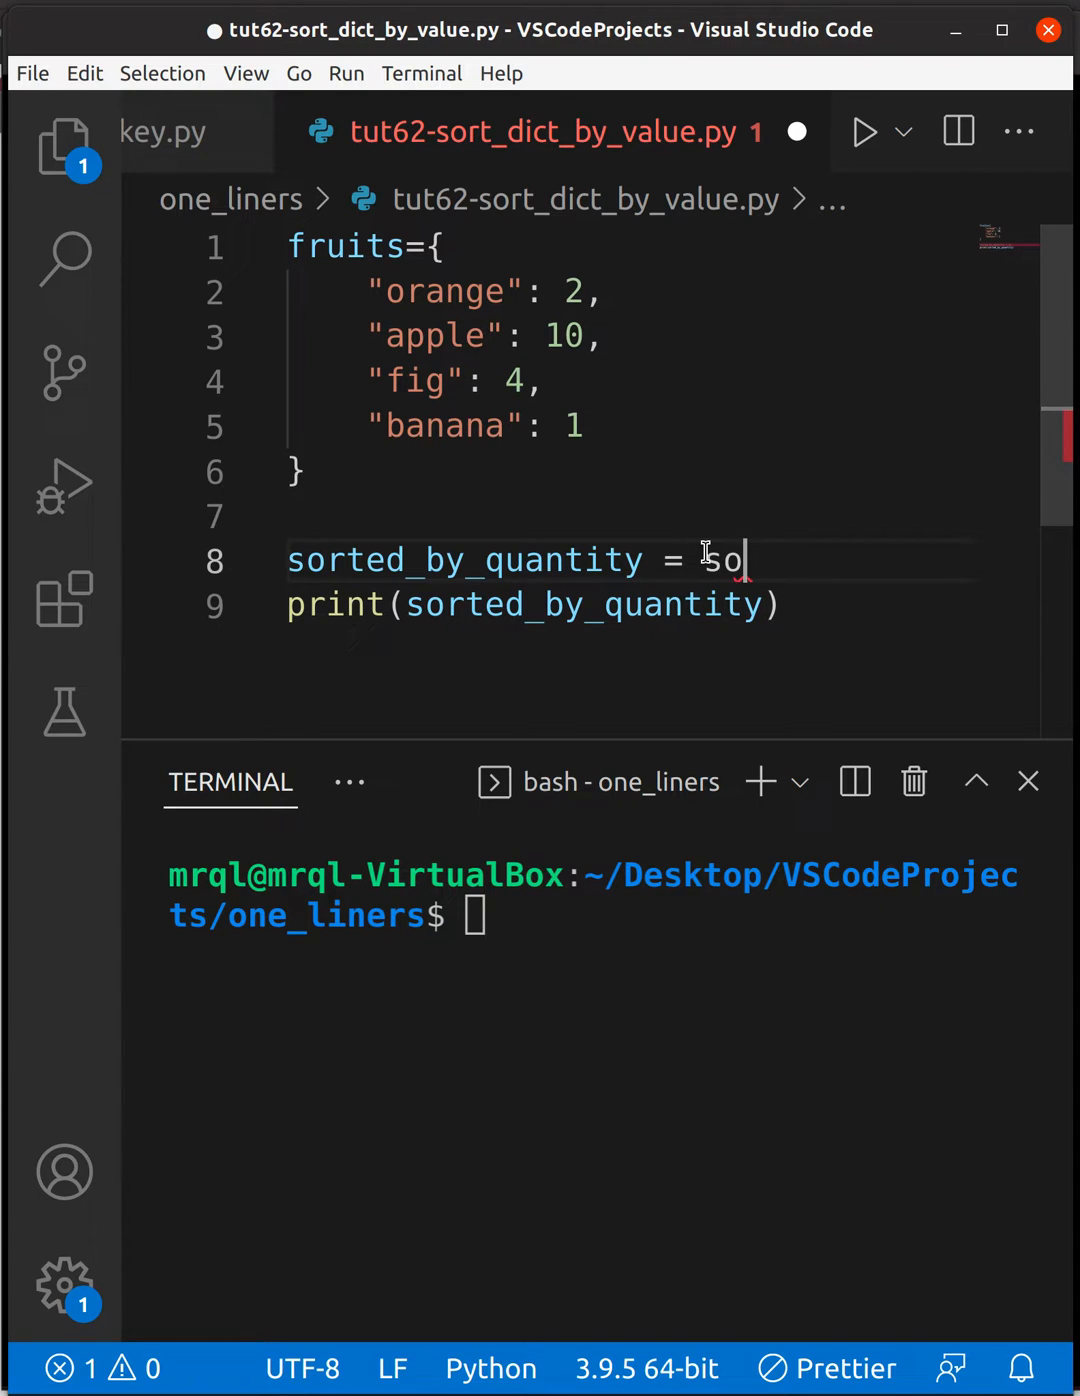
text(rted()
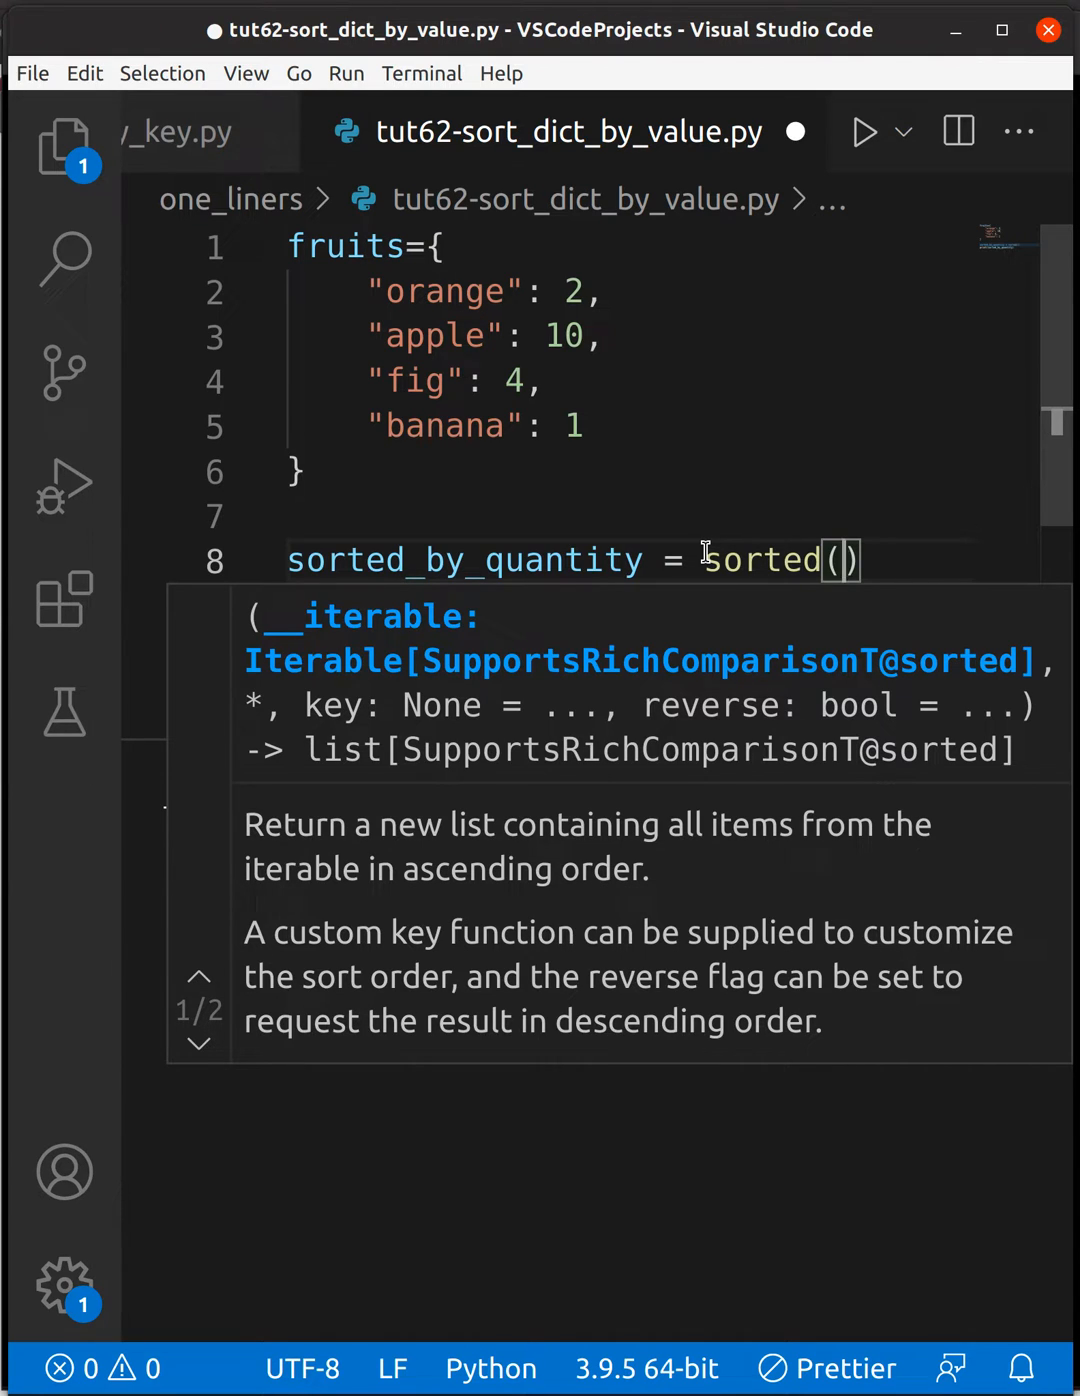
text(fruit)
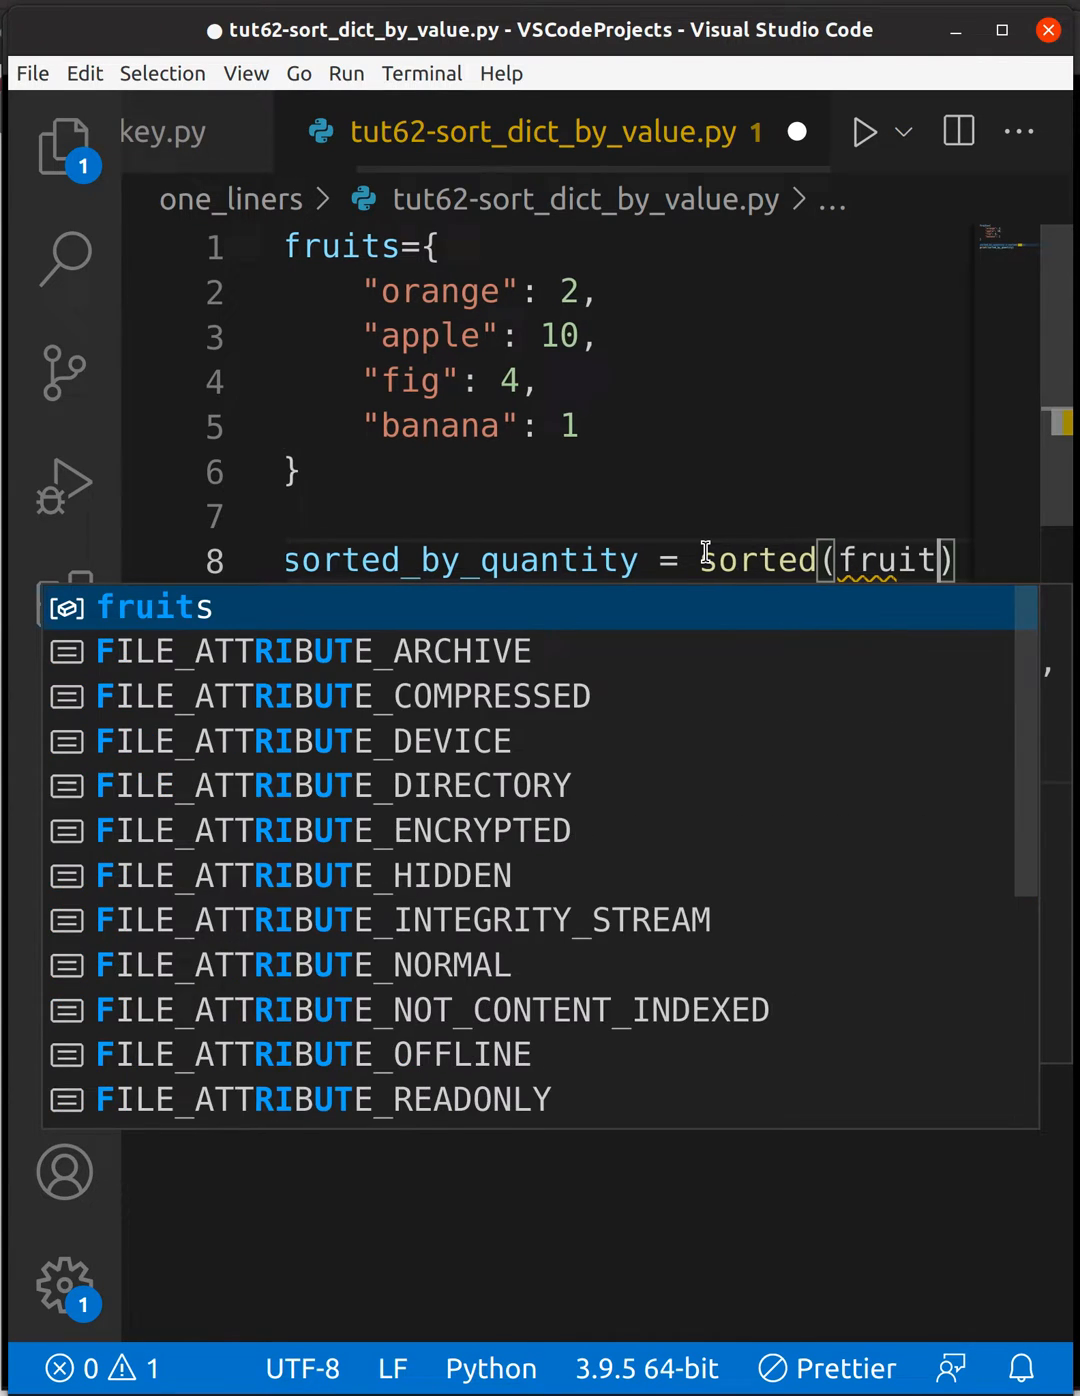
text(s.items()
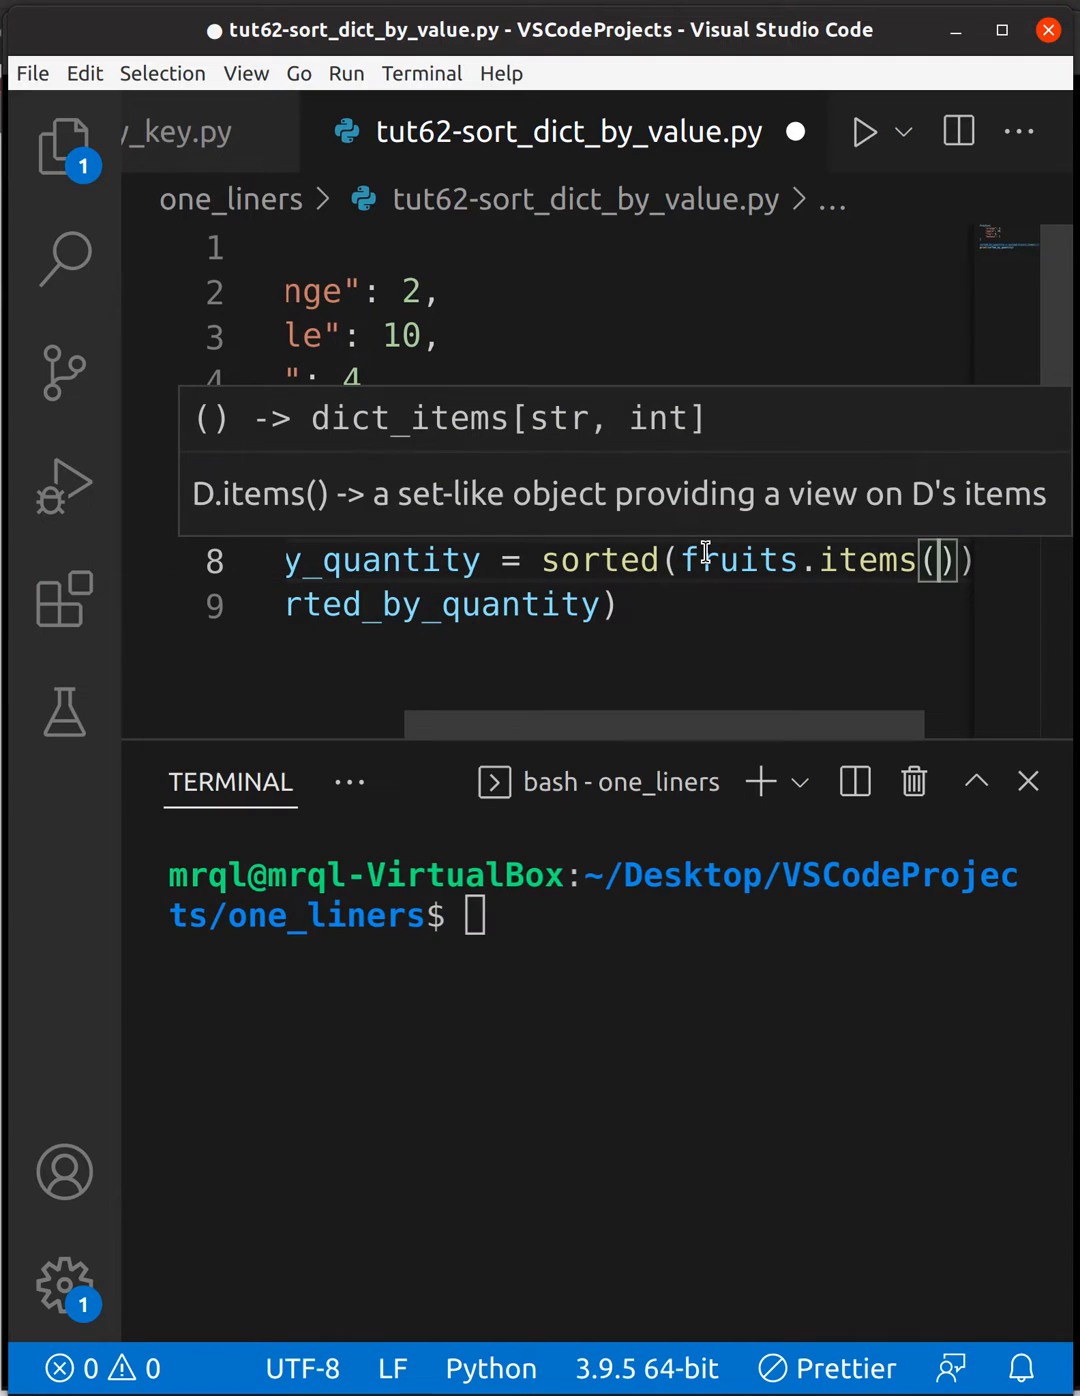
text(,)
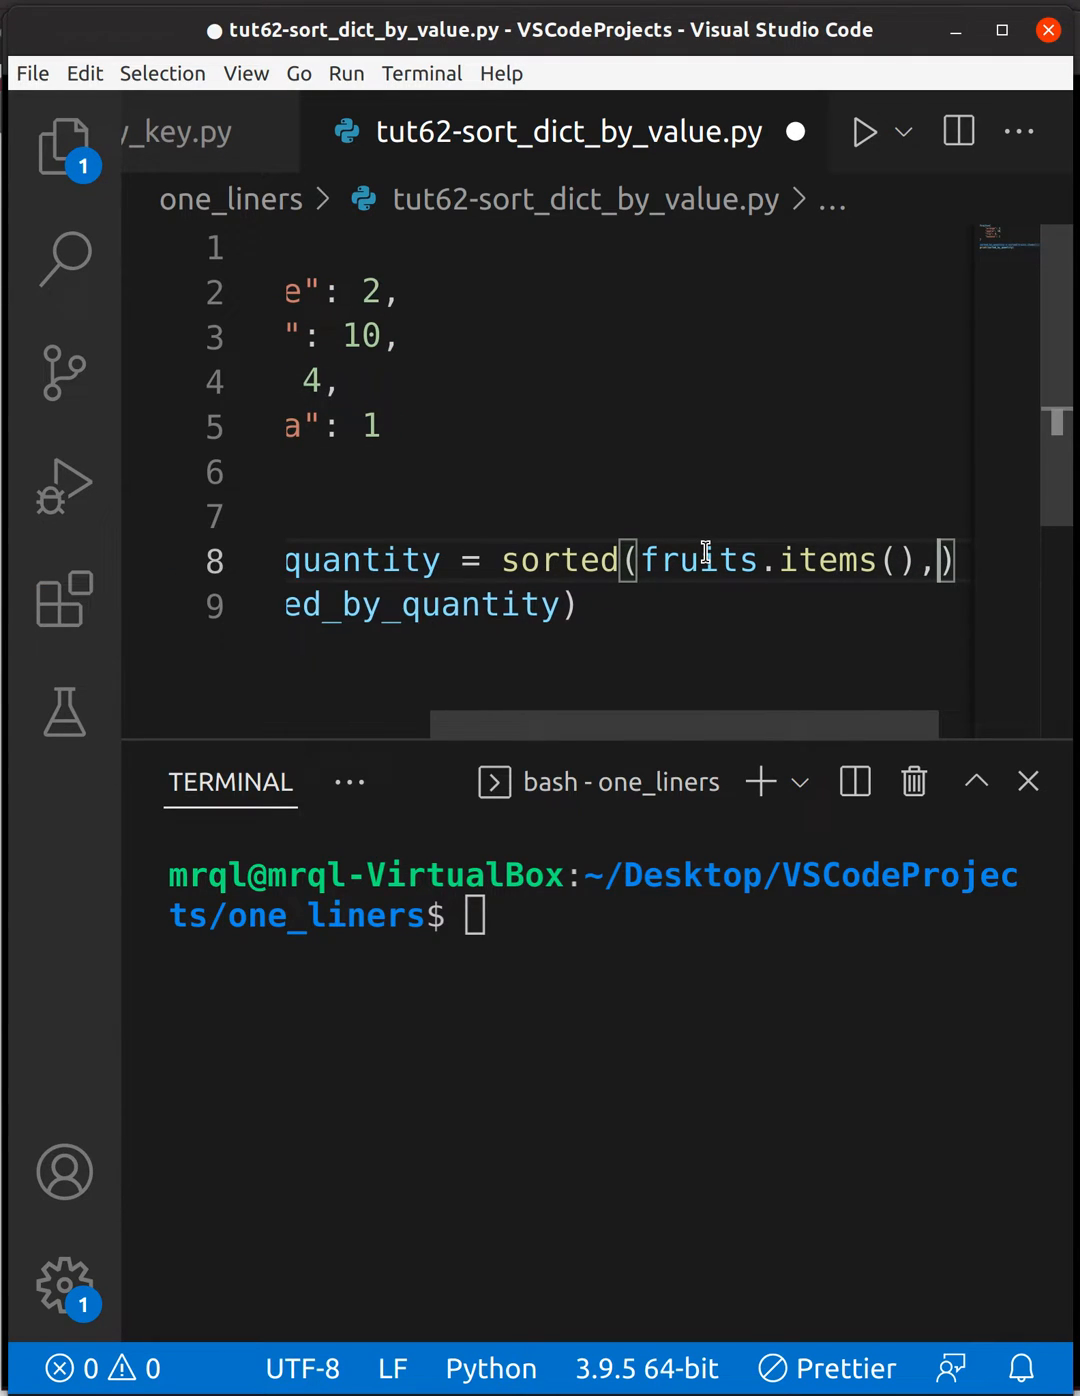
text(lambda)
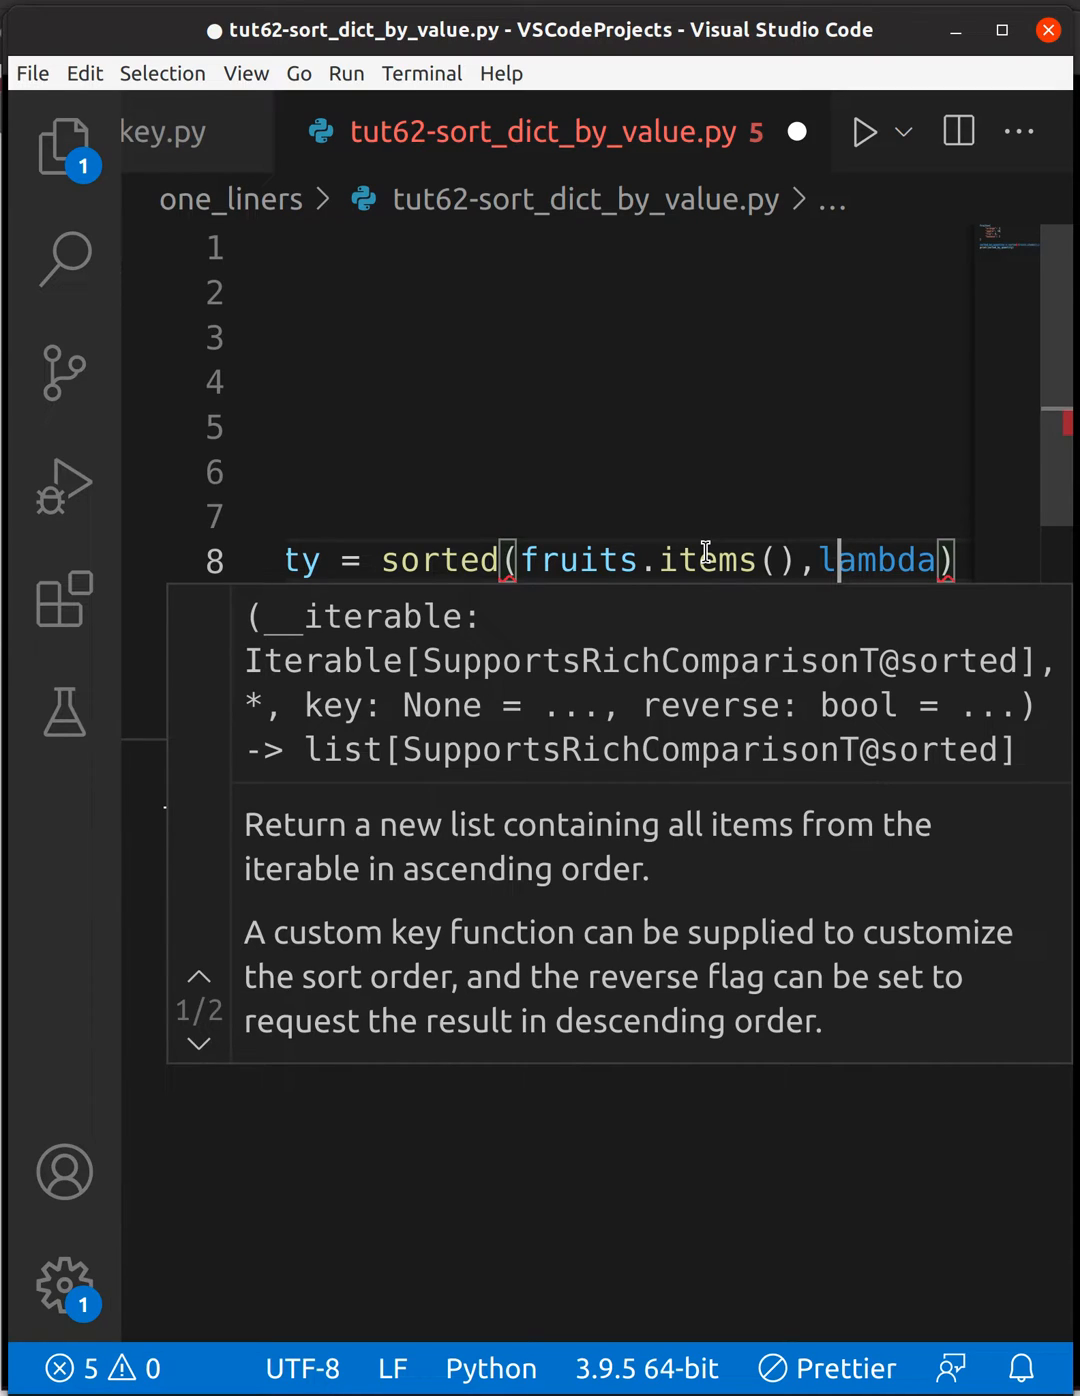
text(key)
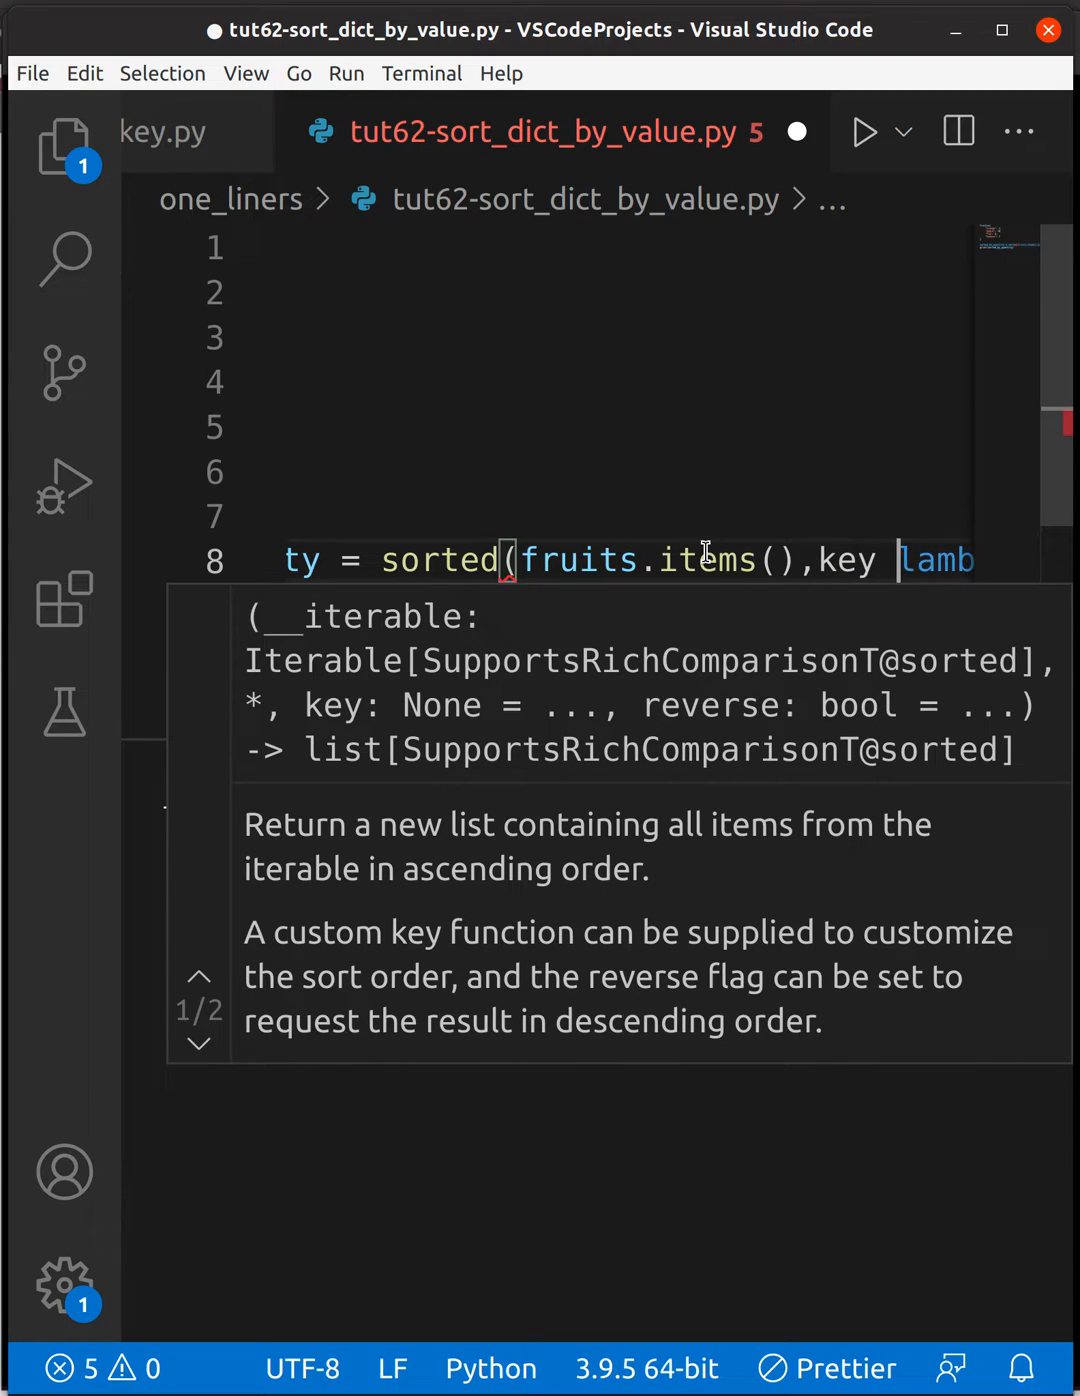
text(=)
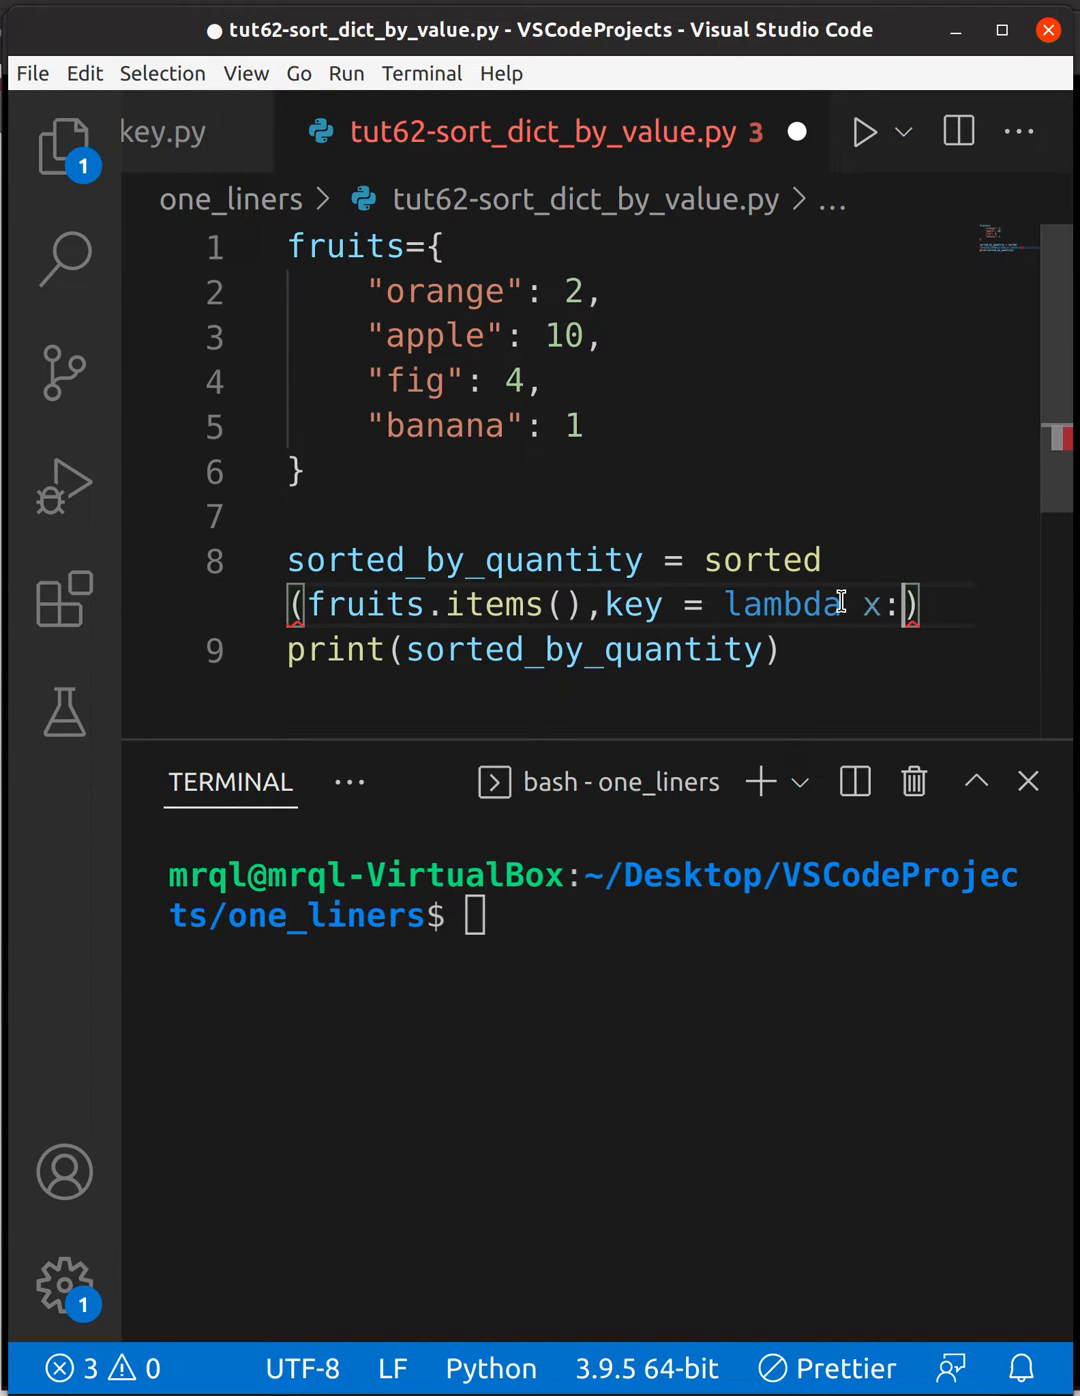
text(x)
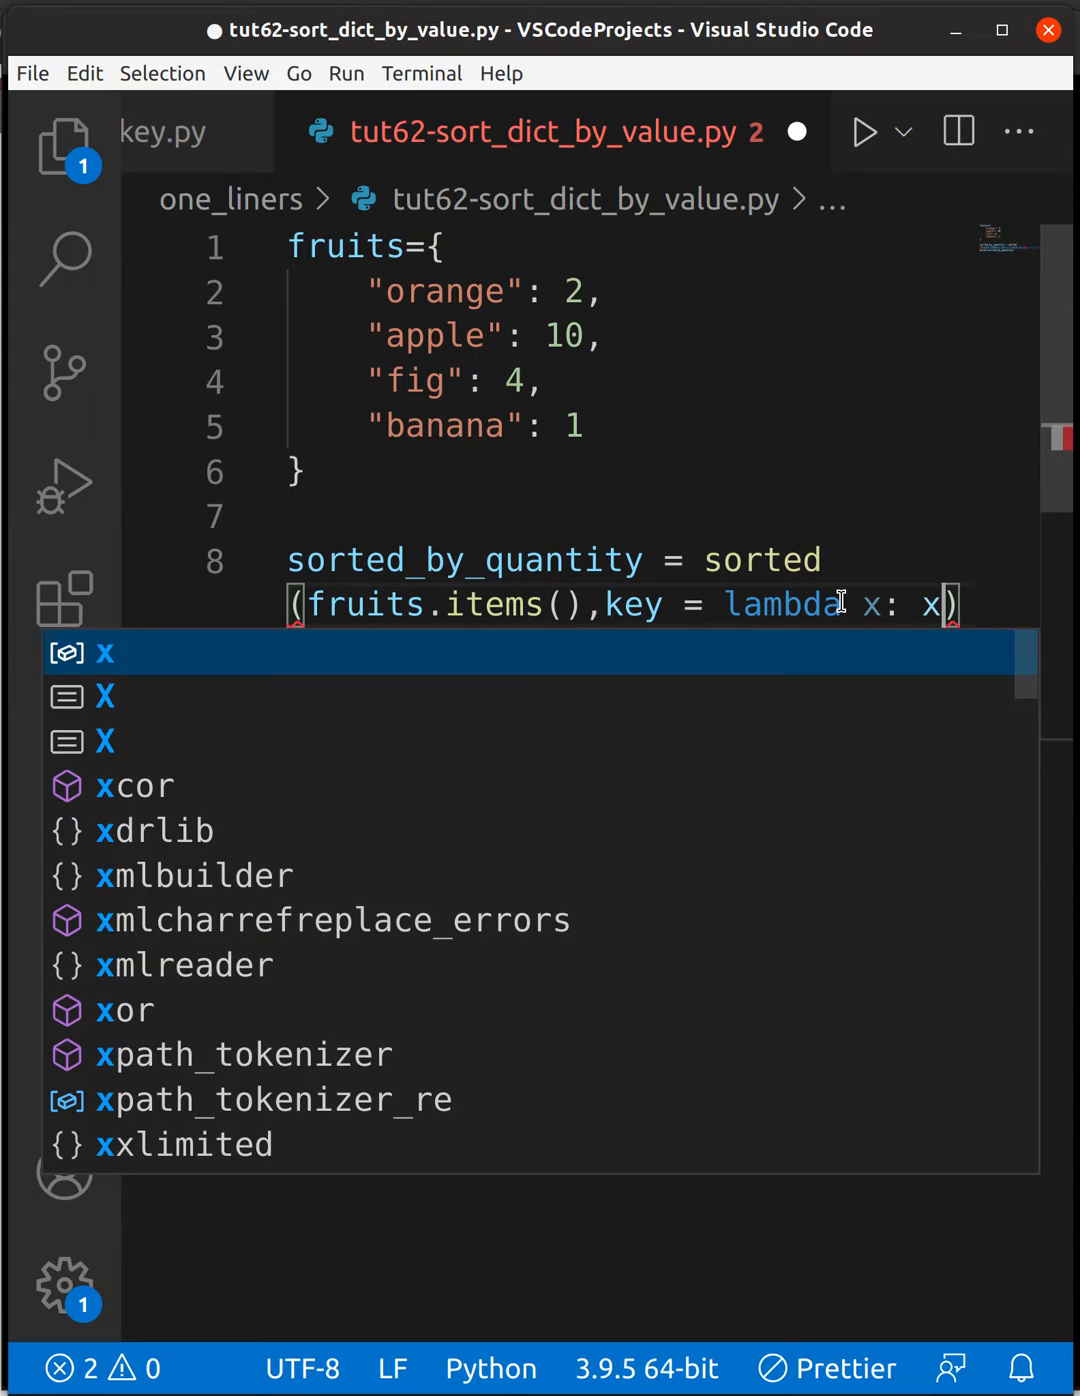
text([])
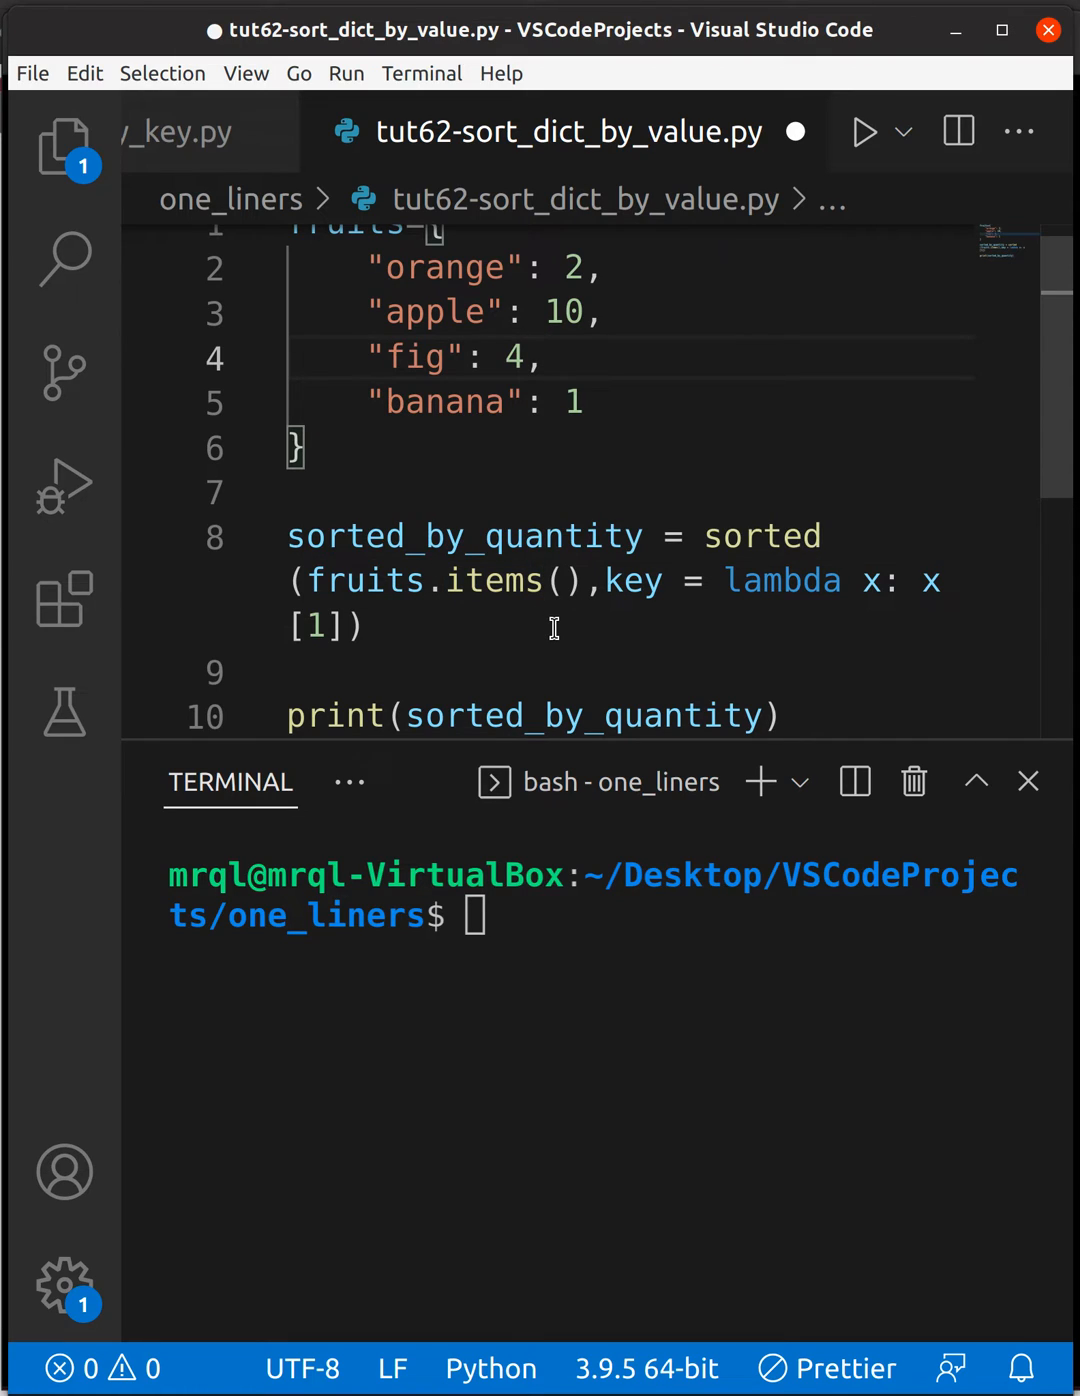
mouse_move(344, 650)
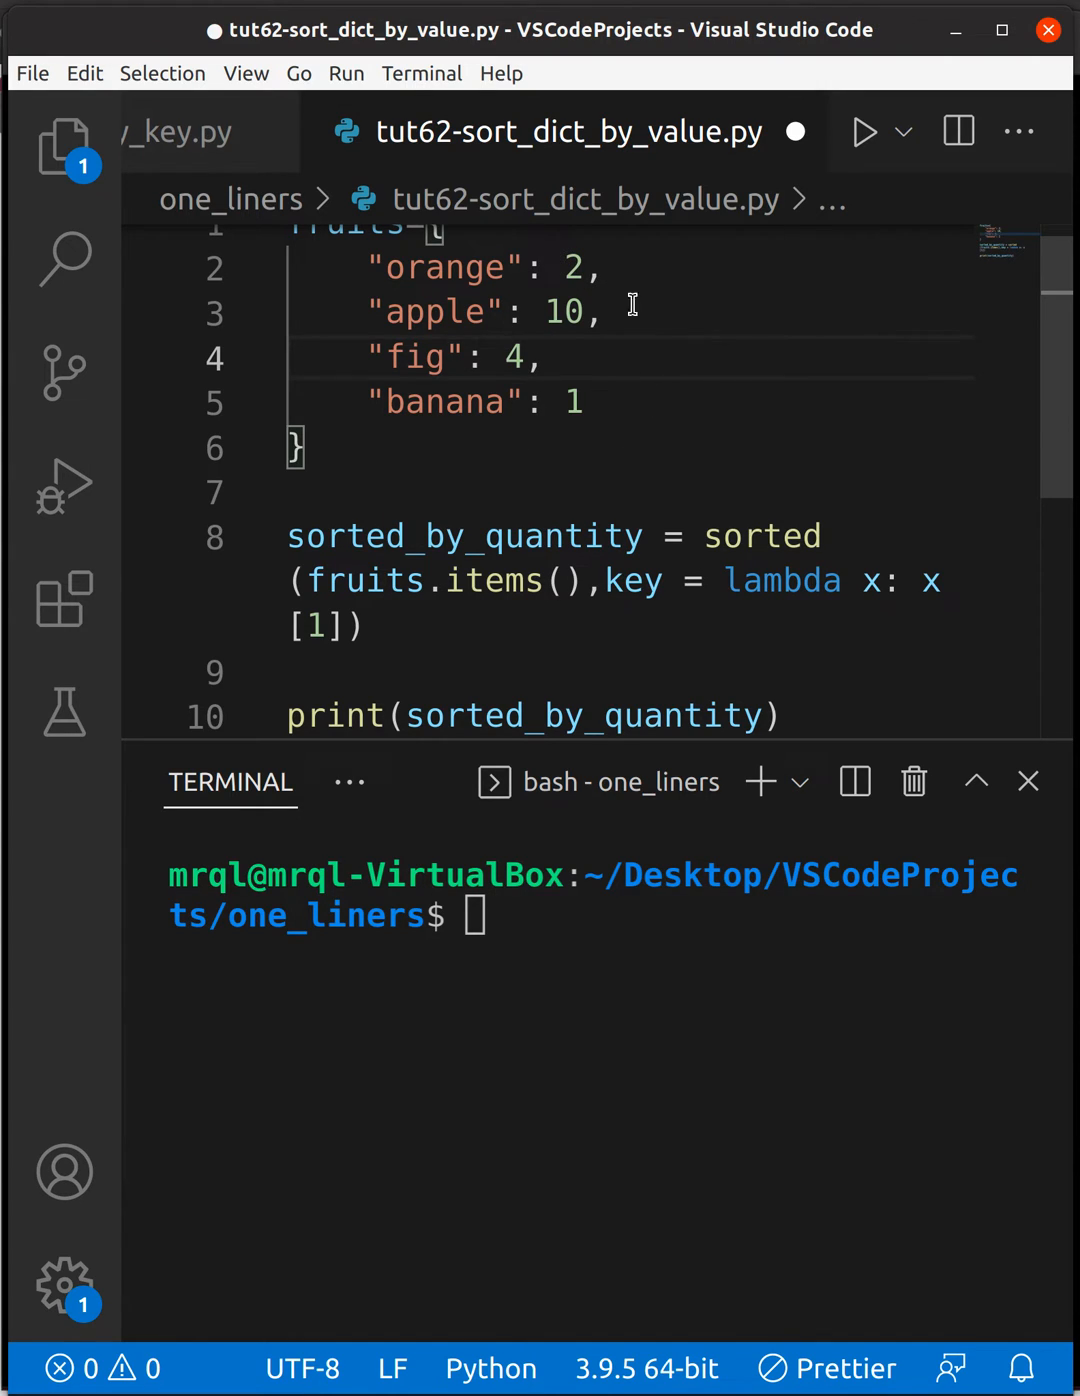
mouse_move(516, 492)
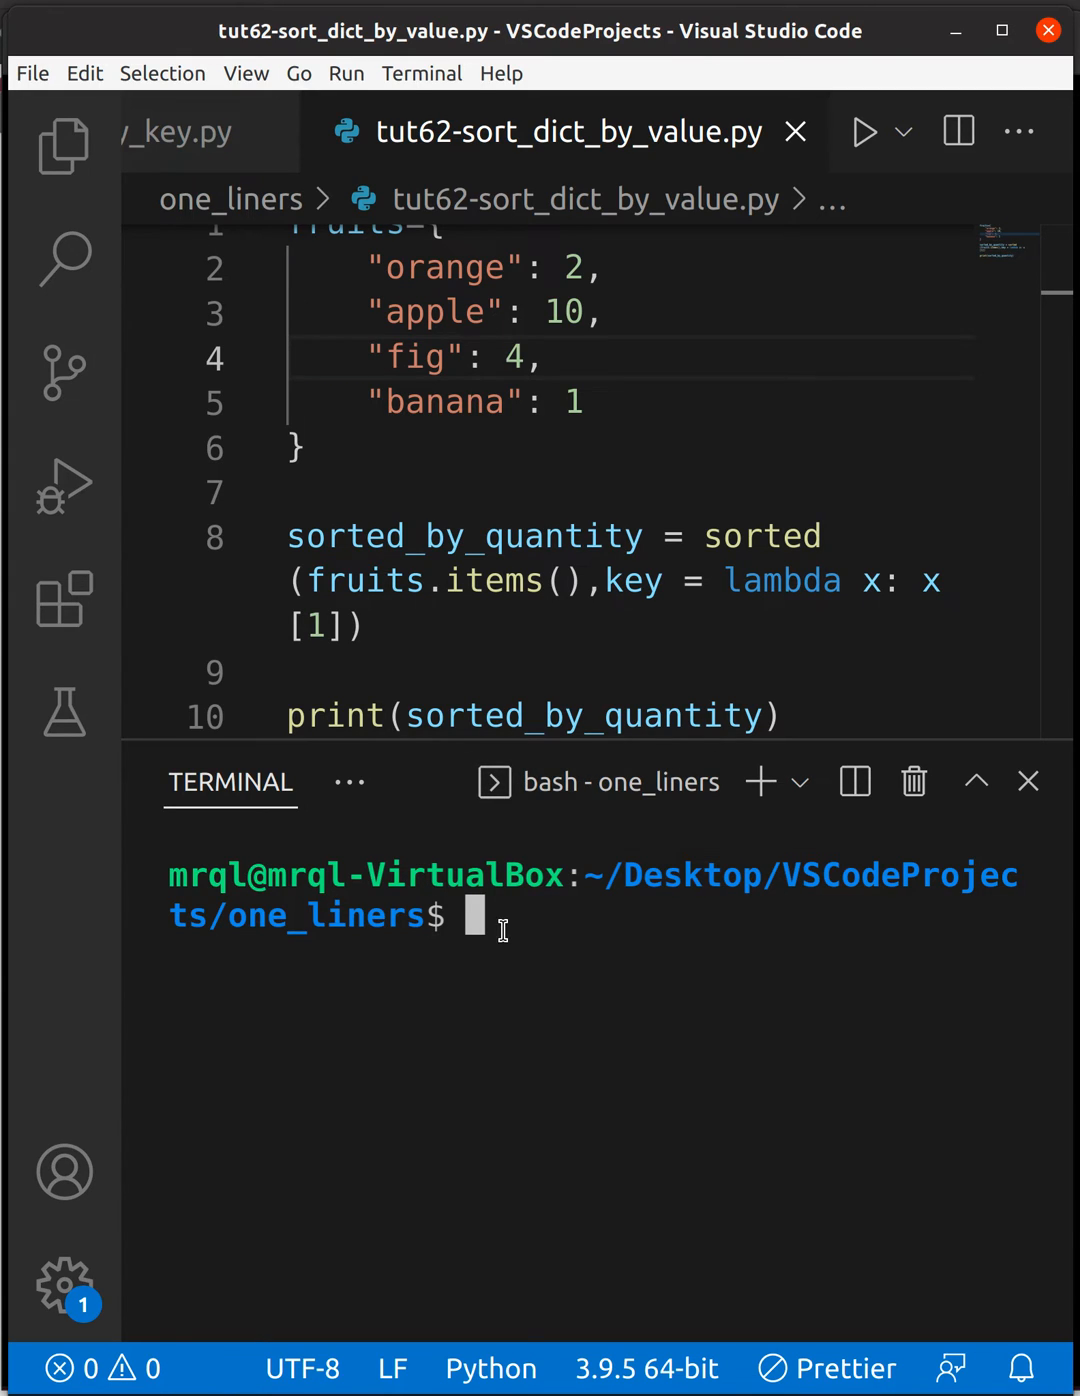
text(python)
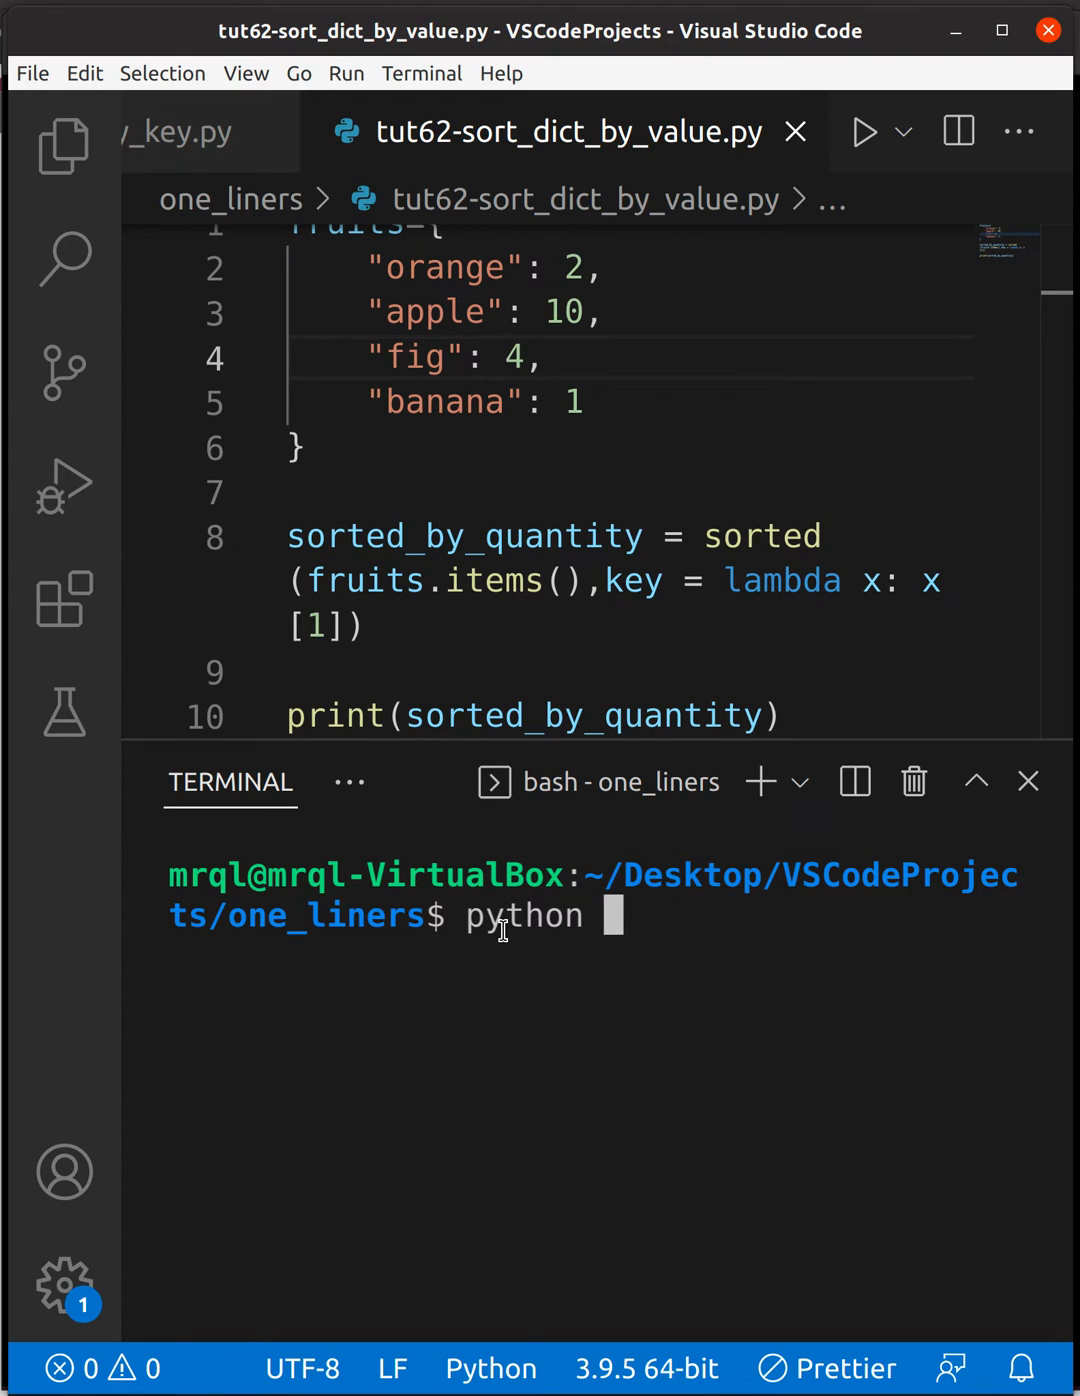
text(tut62-sort_dict_by_value.py)
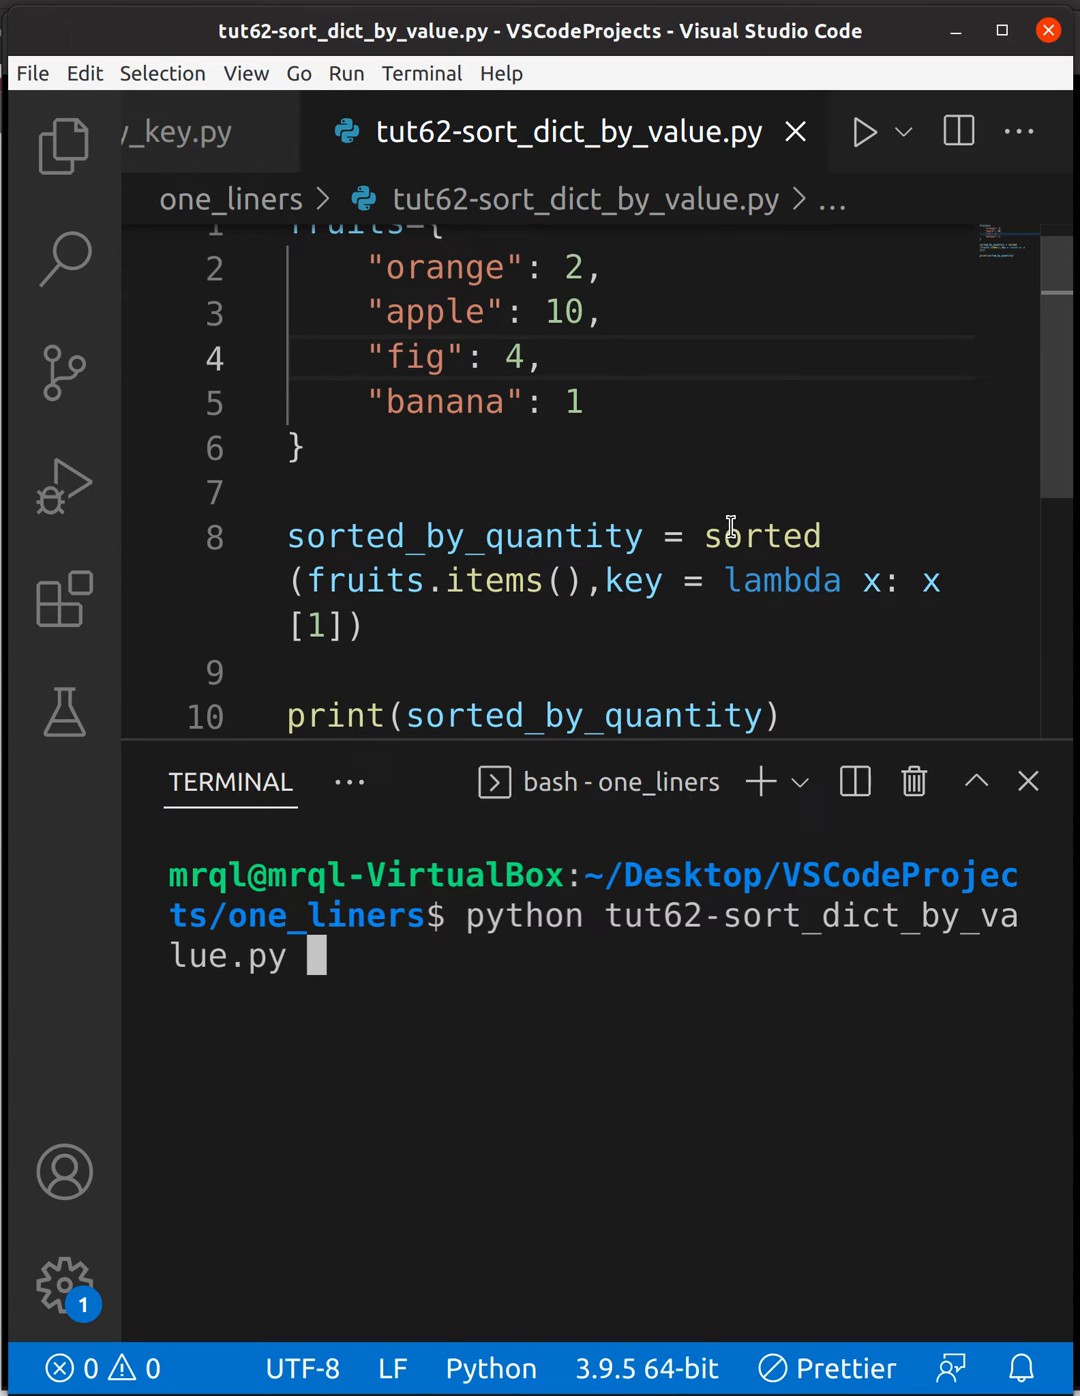
mouse_move(762, 536)
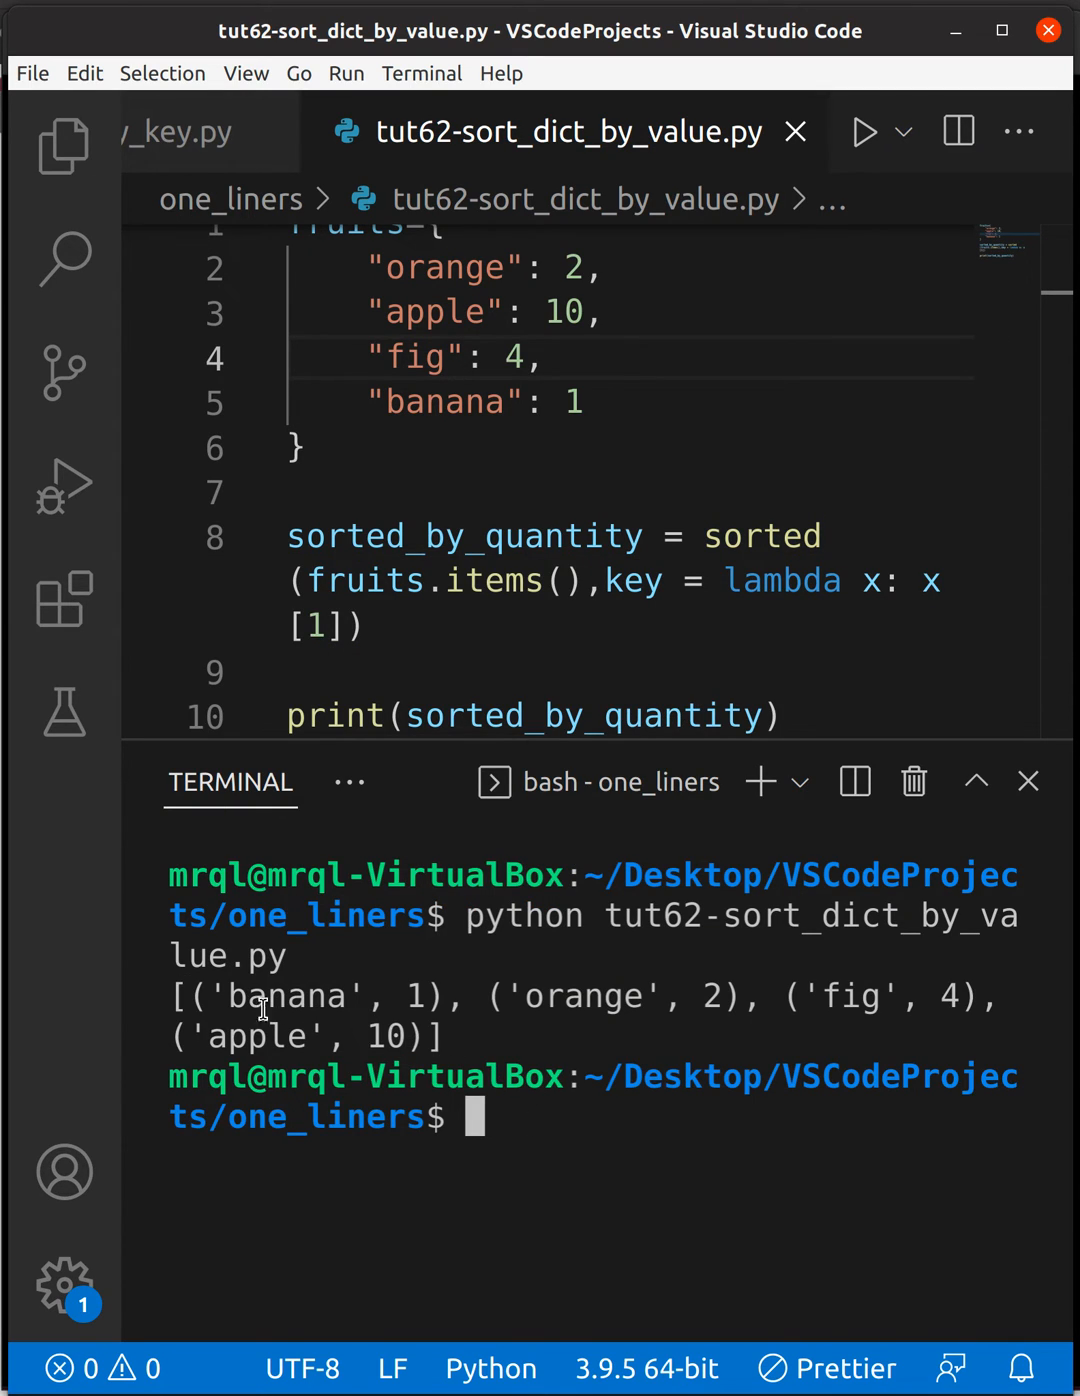
mouse_move(464, 368)
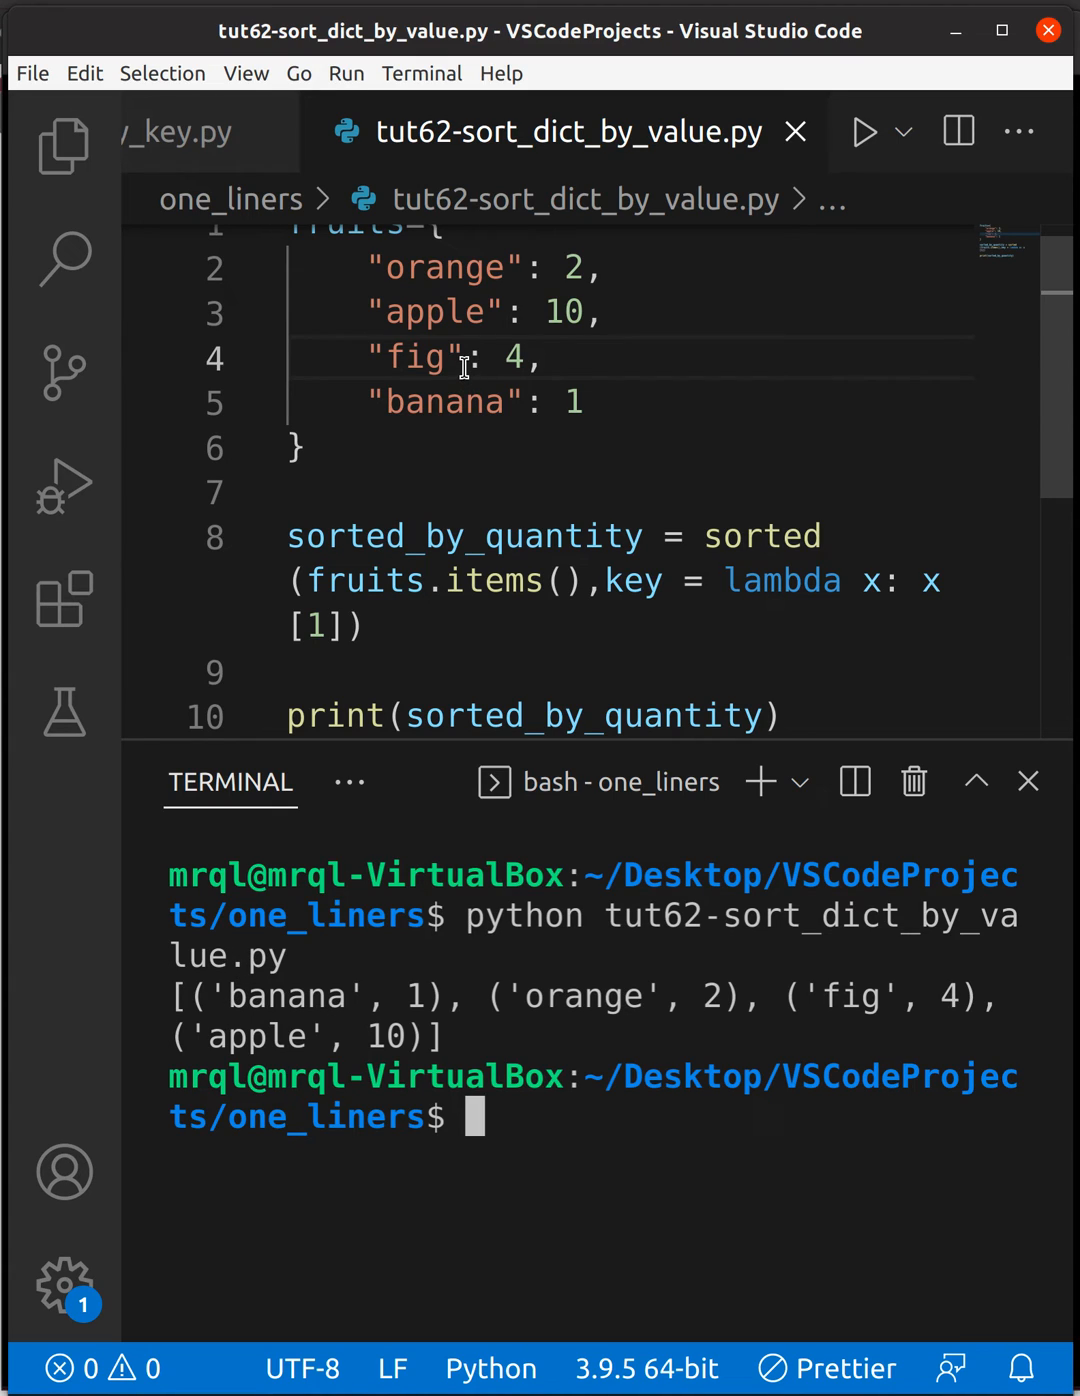
mouse_move(484, 984)
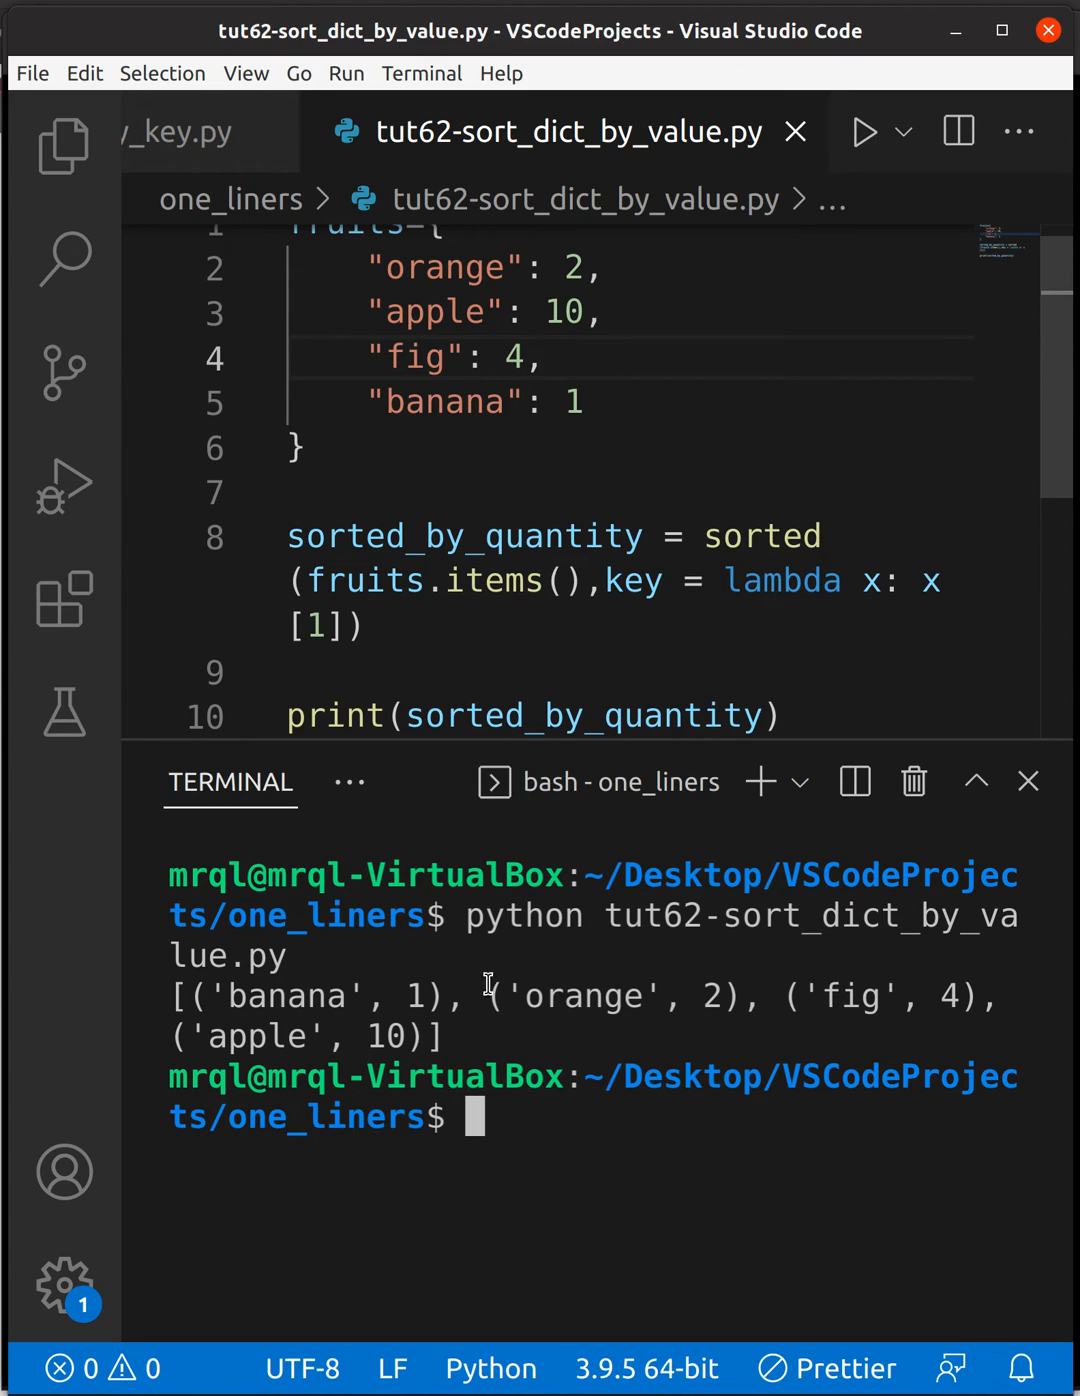
mouse_move(762, 536)
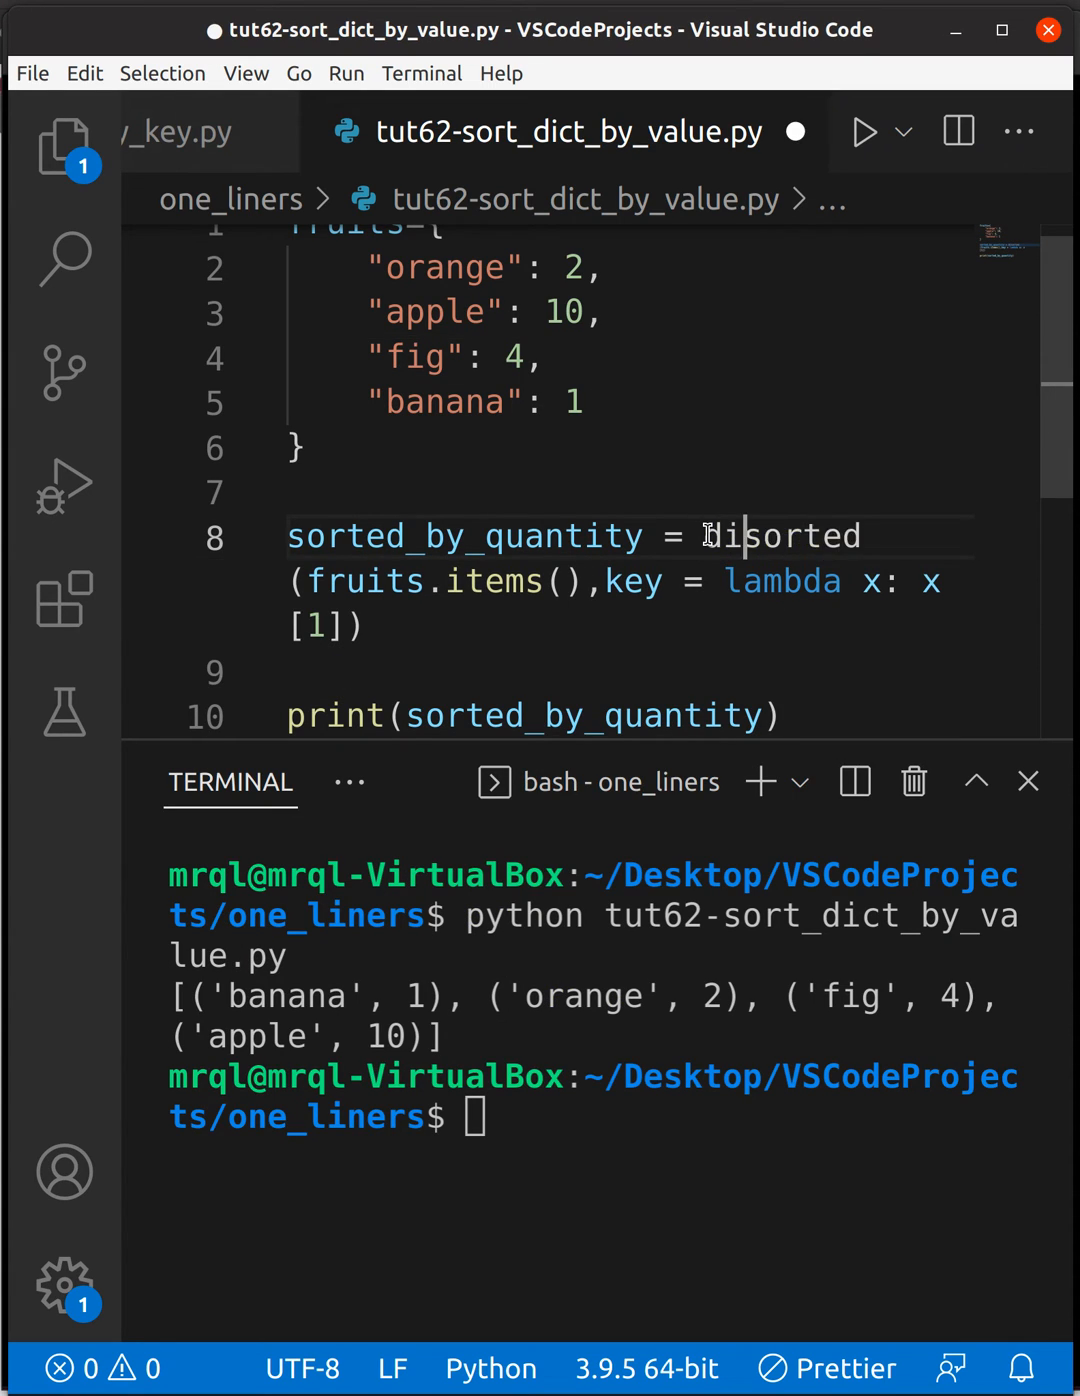
text(dict()
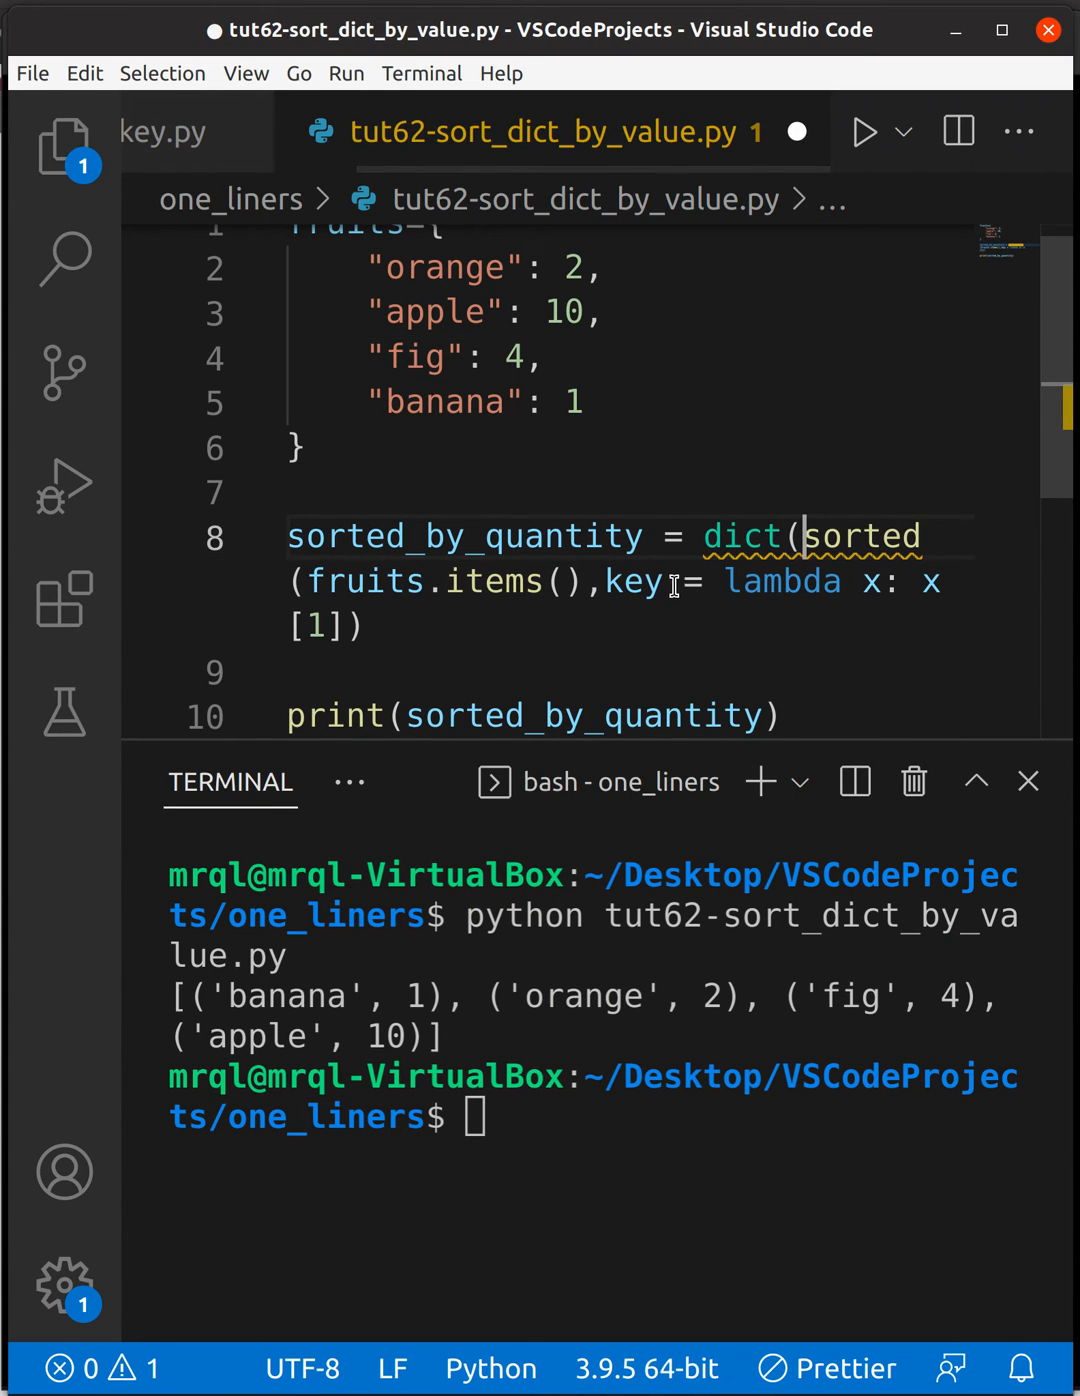